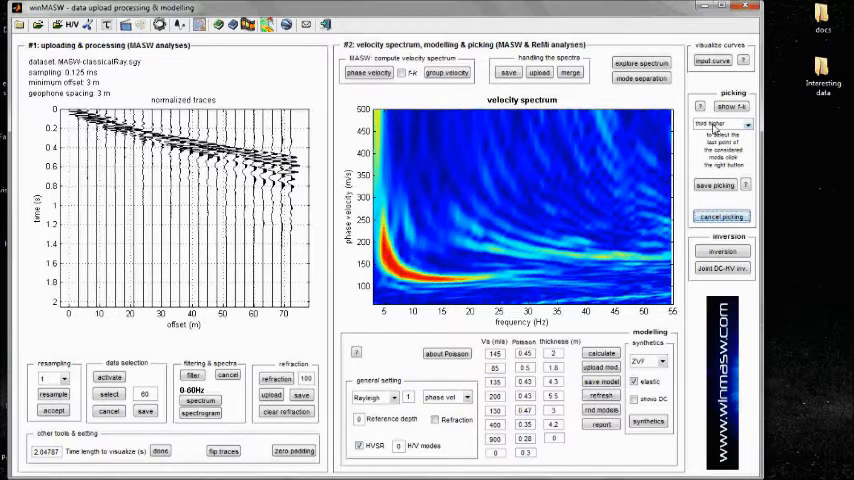
Pick the fundamental-mode curve points and save them over the existing Ray.cdp file
{"action": "left_click", "coordinate": [718, 123]}
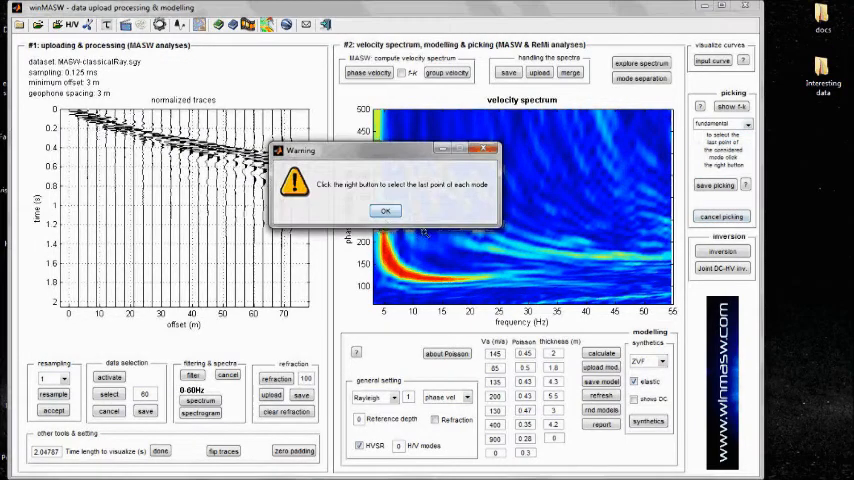
{"action": "left_click", "coordinate": [385, 210]}
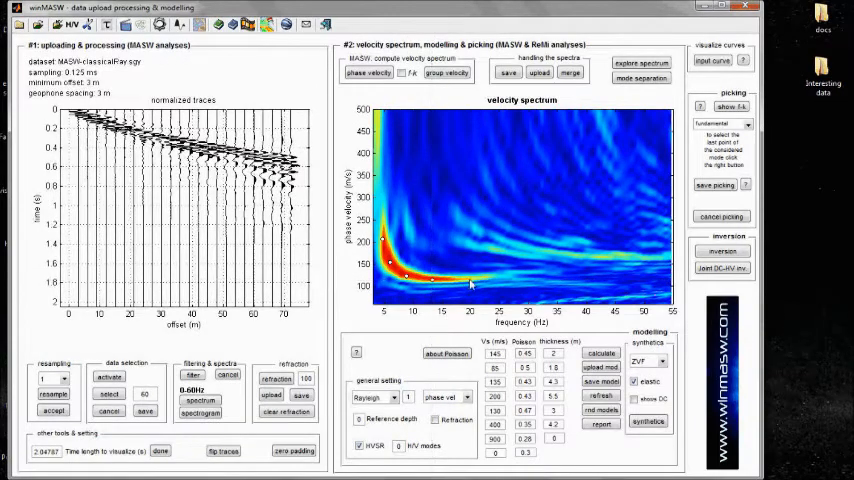
{"action": "left_click", "coordinate": [470, 280]}
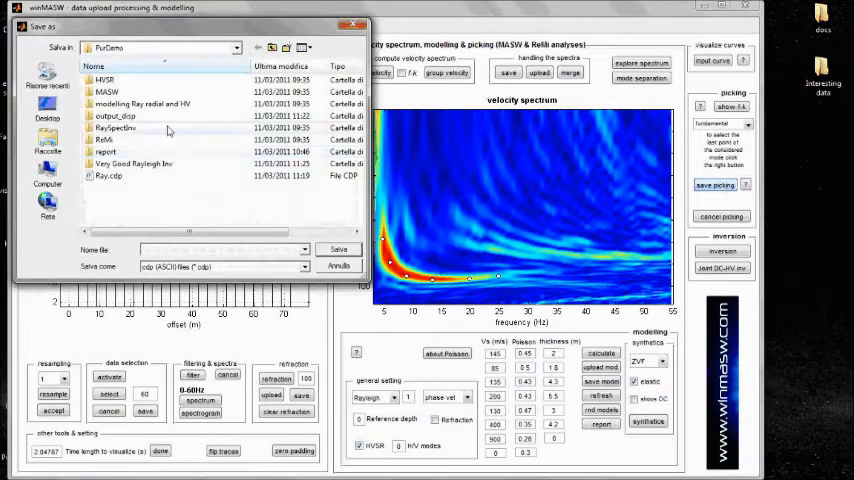
{"action": "left_click", "coordinate": [338, 249]}
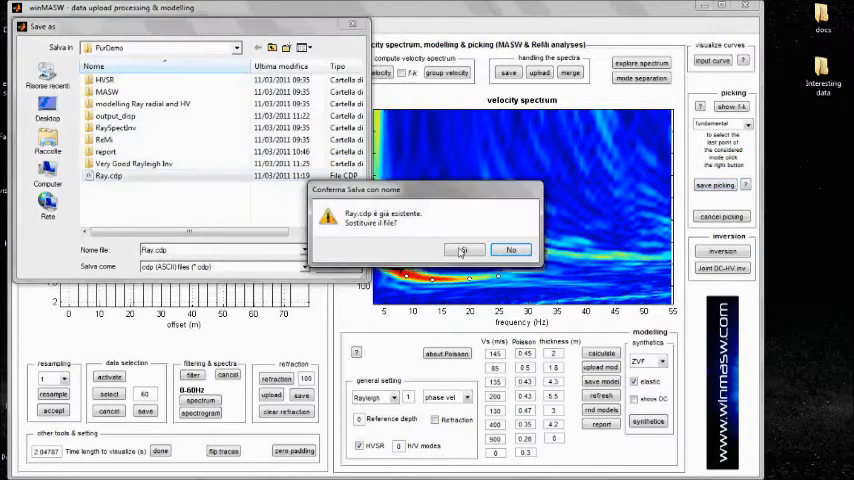
{"action": "left_click", "coordinate": [463, 249]}
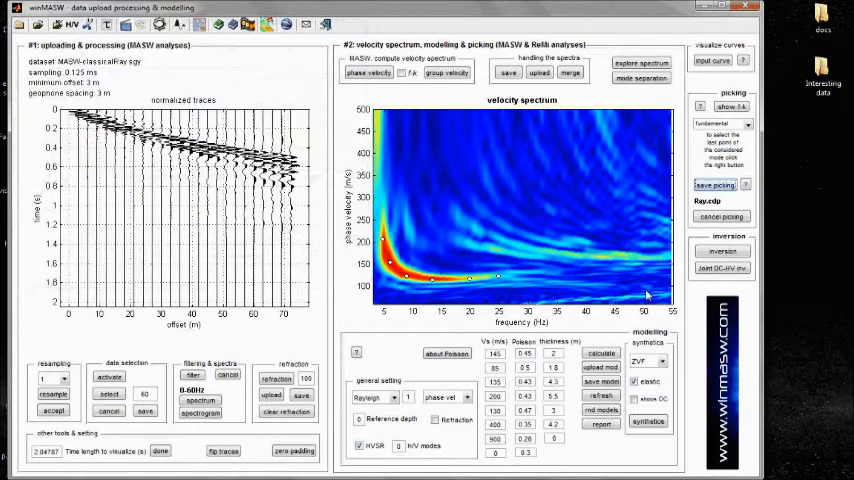
Pick points along the first, second and third higher-mode curves, then save all picks
{"action": "left_click", "coordinate": [720, 124]}
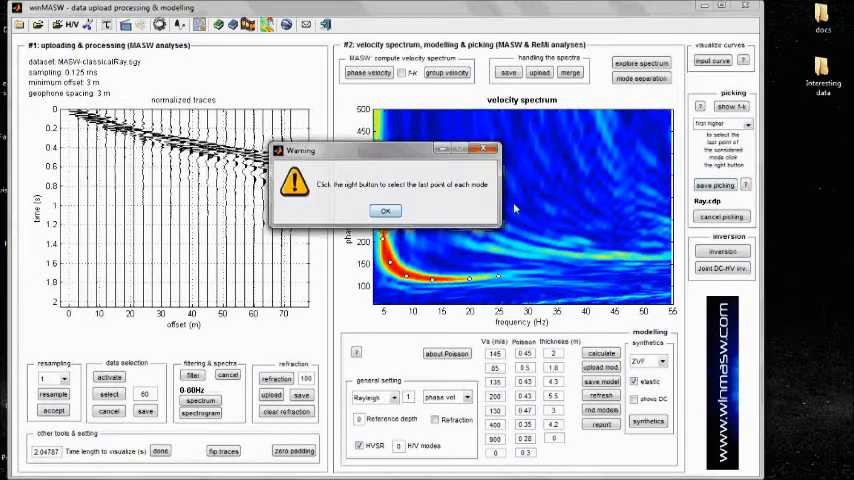
{"action": "left_click", "coordinate": [385, 211]}
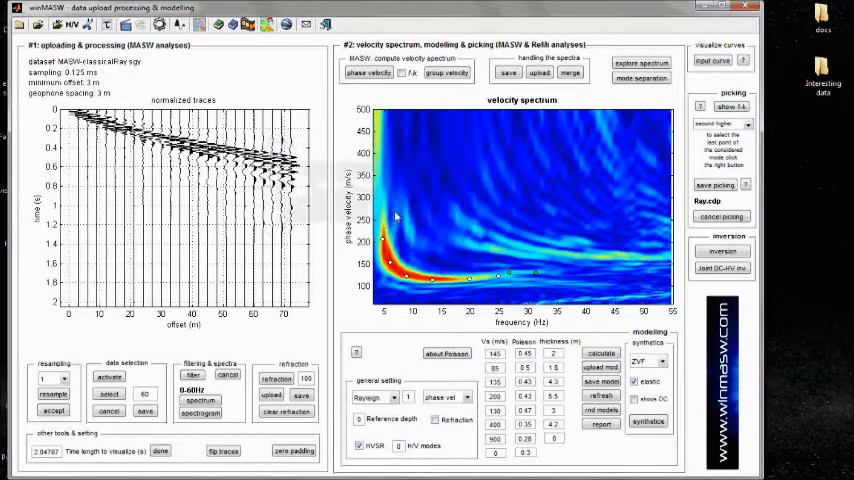
{"action": "left_click", "coordinate": [490, 245]}
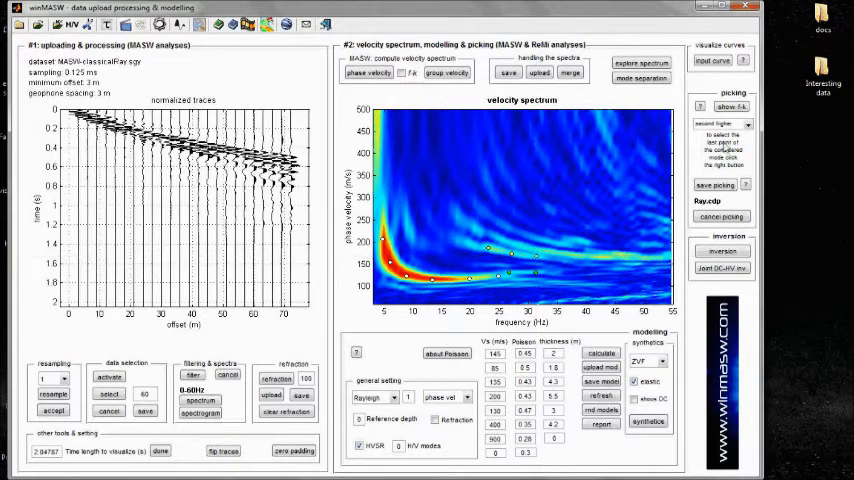
{"action": "left_click", "coordinate": [722, 123]}
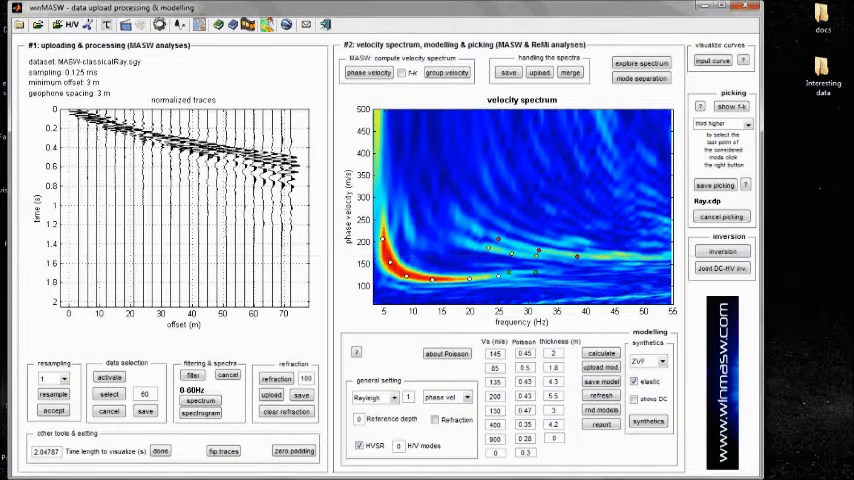
{"action": "left_click", "coordinate": [717, 185]}
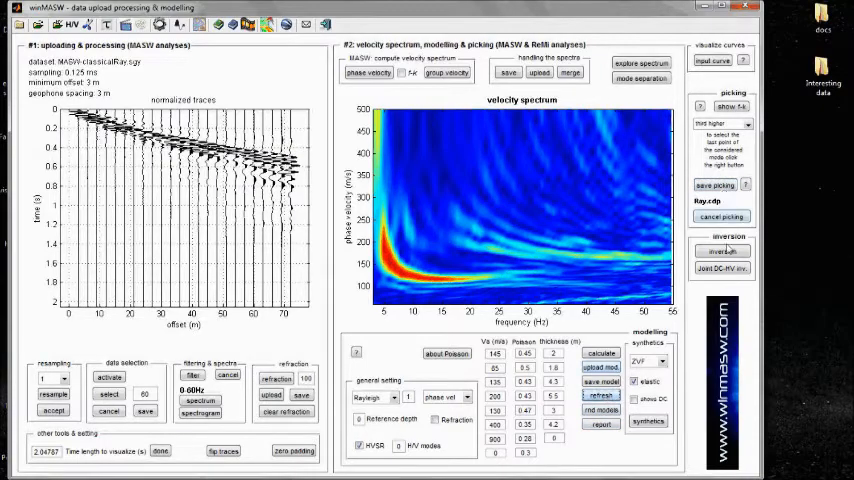
Load Ray.cdp for inversion with 6 layers and half-space maximum Vs of 900 m/s
{"action": "left_click", "coordinate": [722, 251]}
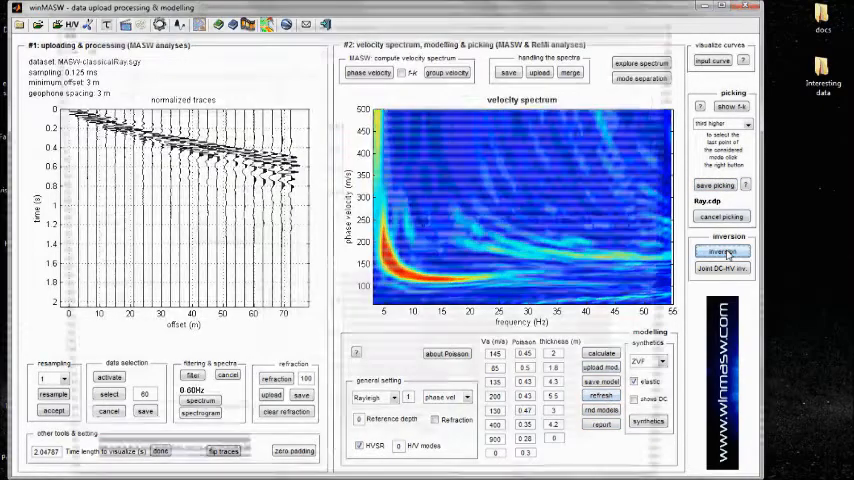
{"action": "left_click", "coordinate": [722, 251]}
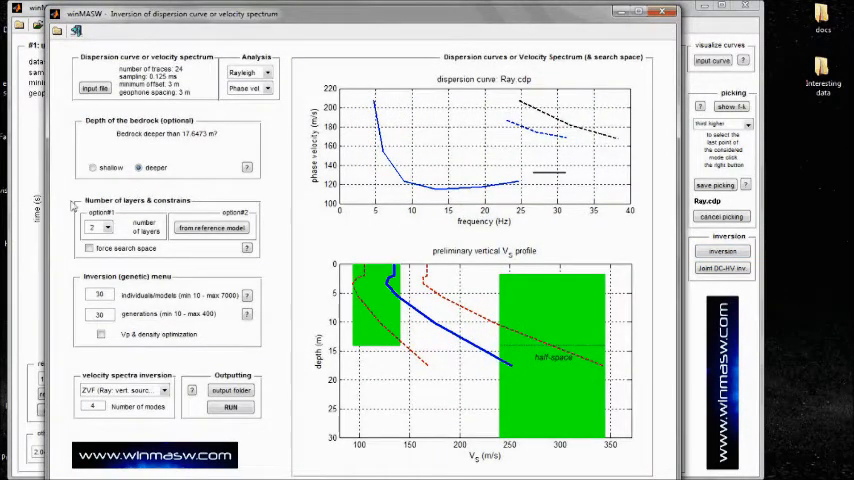
{"action": "left_click", "coordinate": [108, 228]}
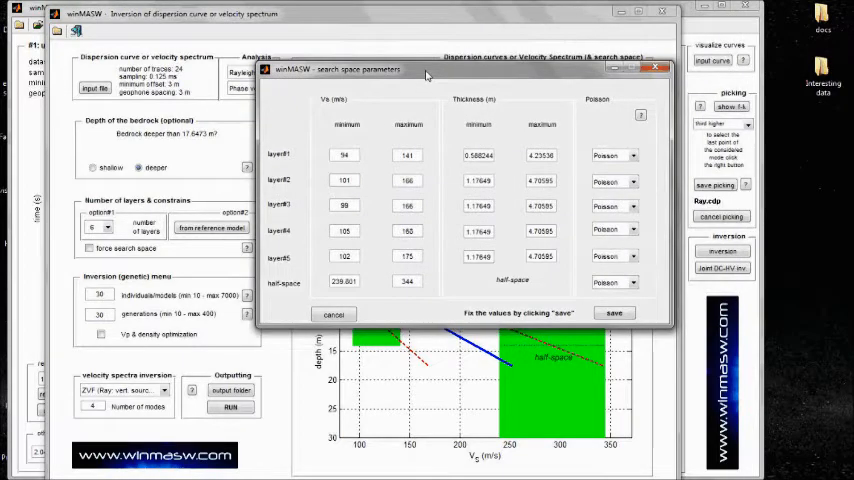
{"action": "mouse_move", "coordinate": [297, 152]}
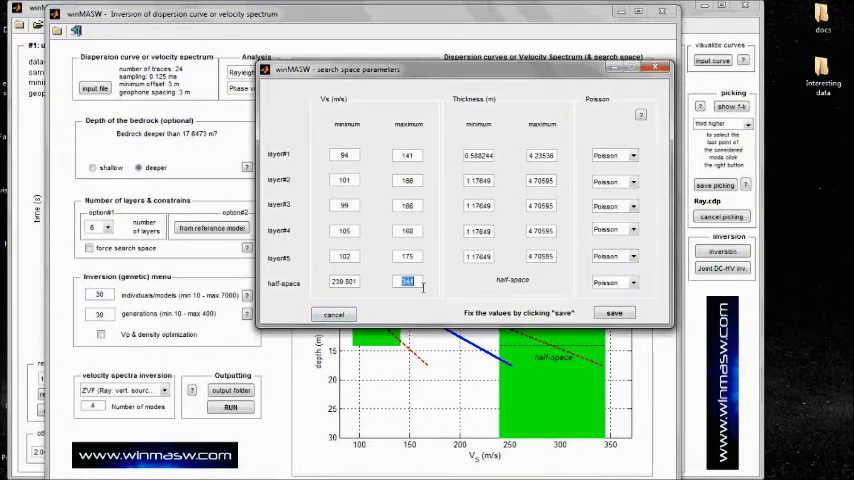
{"action": "type", "text": "900"}
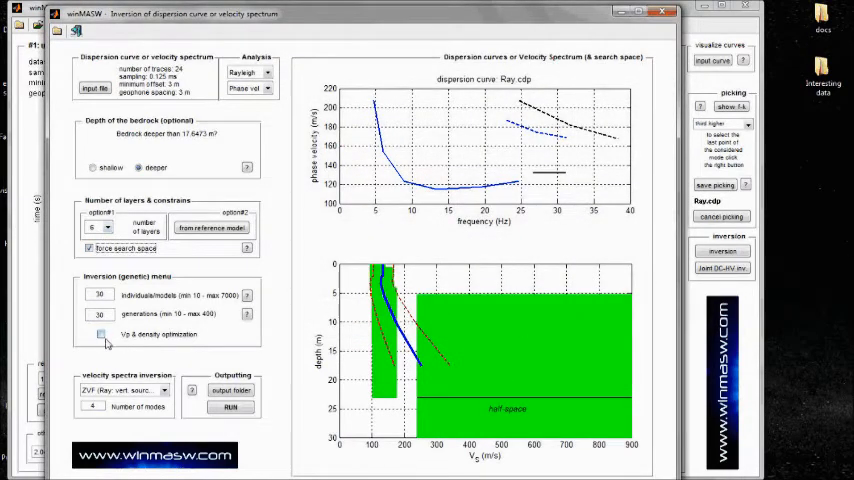
Turn on 'Vp & density optimization' and run the genetic inversion
{"action": "left_click", "coordinate": [102, 334]}
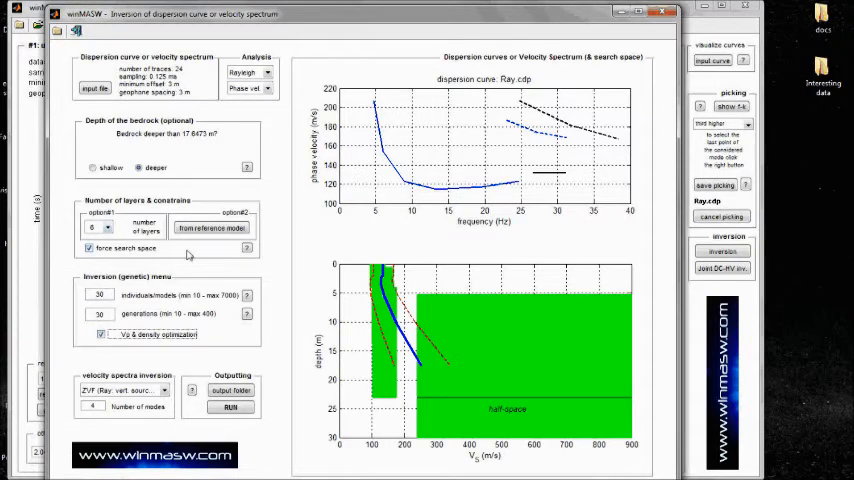
{"action": "mouse_move", "coordinate": [431, 381]}
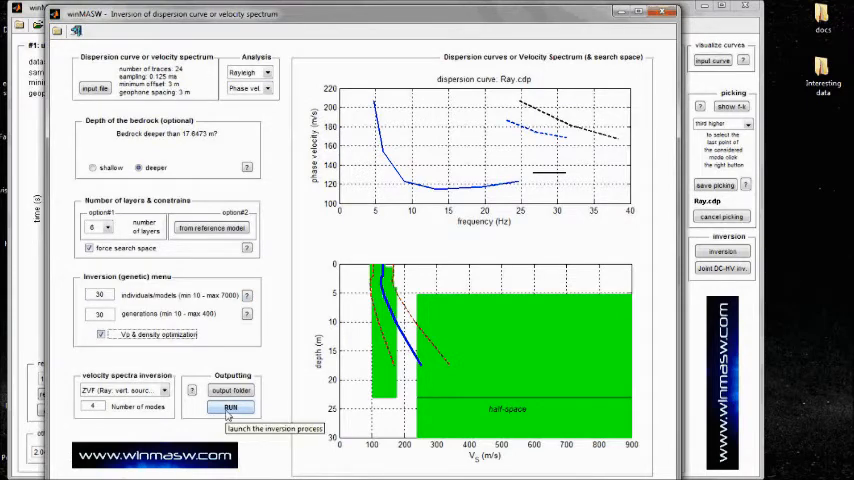
{"action": "left_click", "coordinate": [230, 407]}
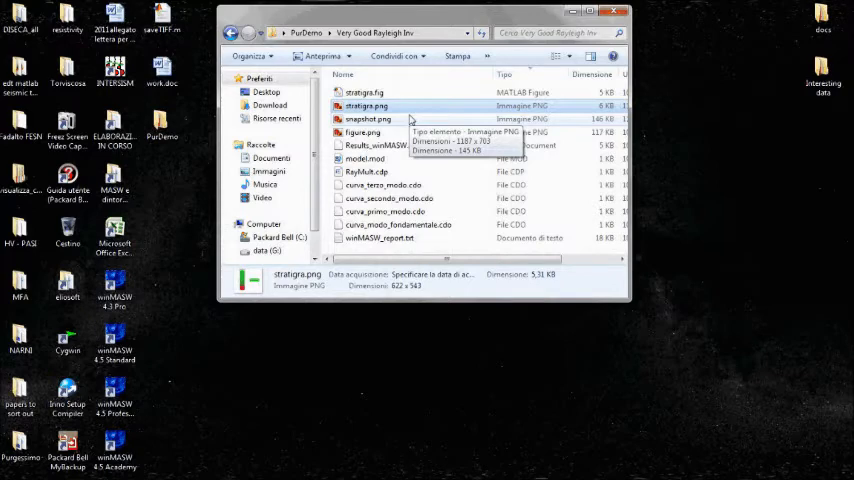
{"action": "mouse_move", "coordinate": [358, 22]}
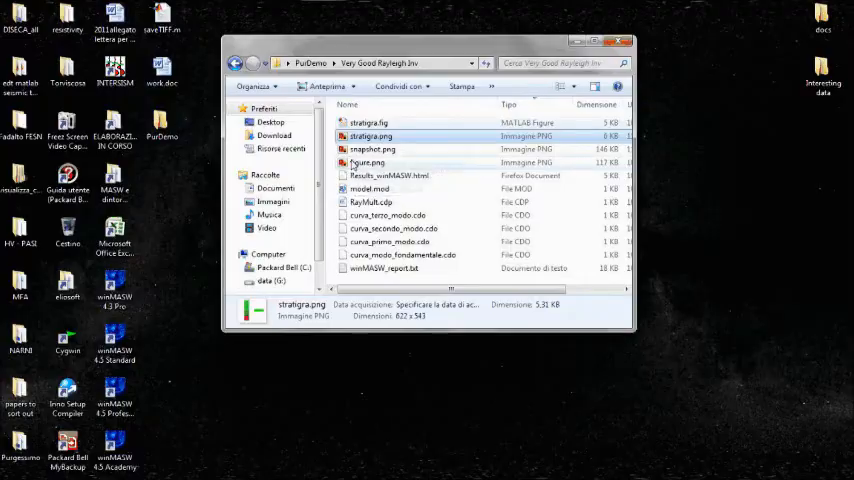
{"action": "double_click", "coordinate": [366, 162]}
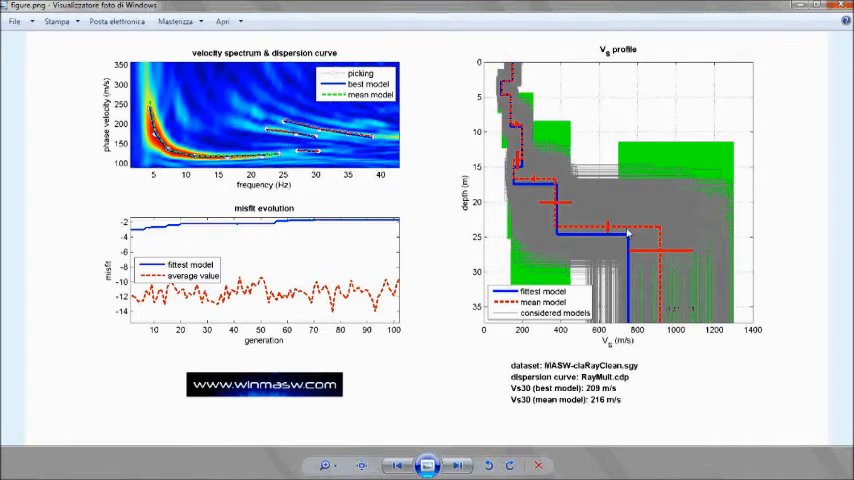
{"action": "mouse_move", "coordinate": [625, 232]}
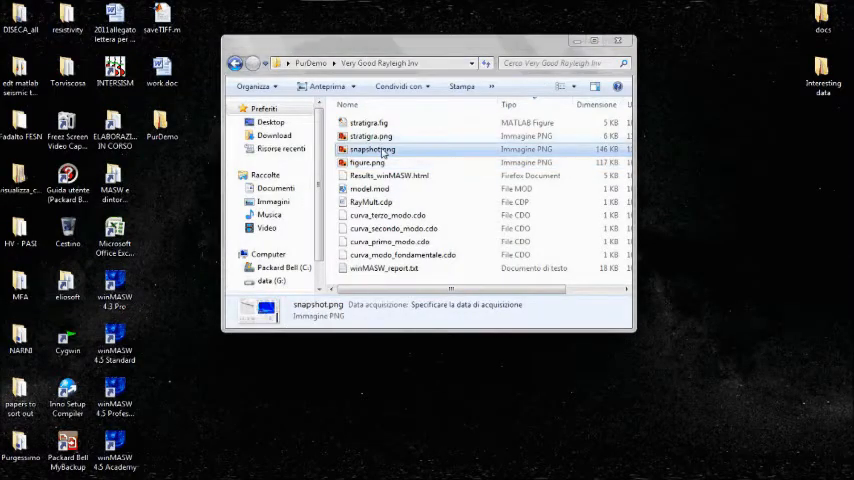
{"action": "double_click", "coordinate": [372, 149]}
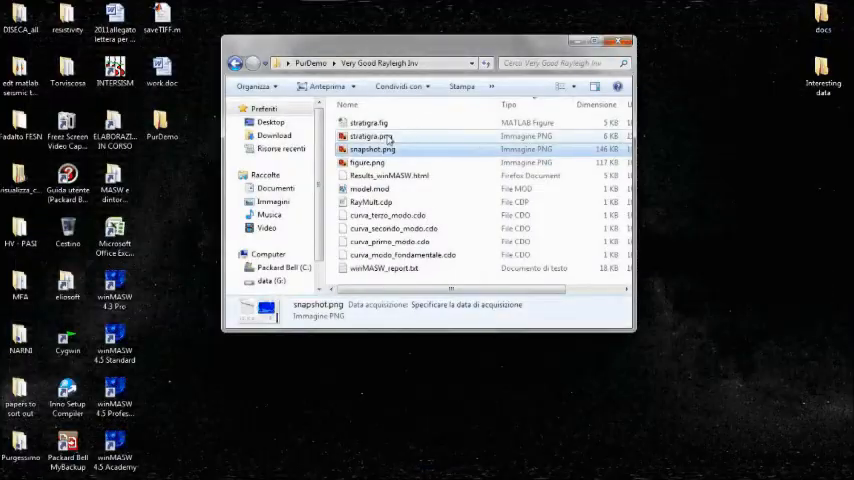
{"action": "double_click", "coordinate": [368, 122]}
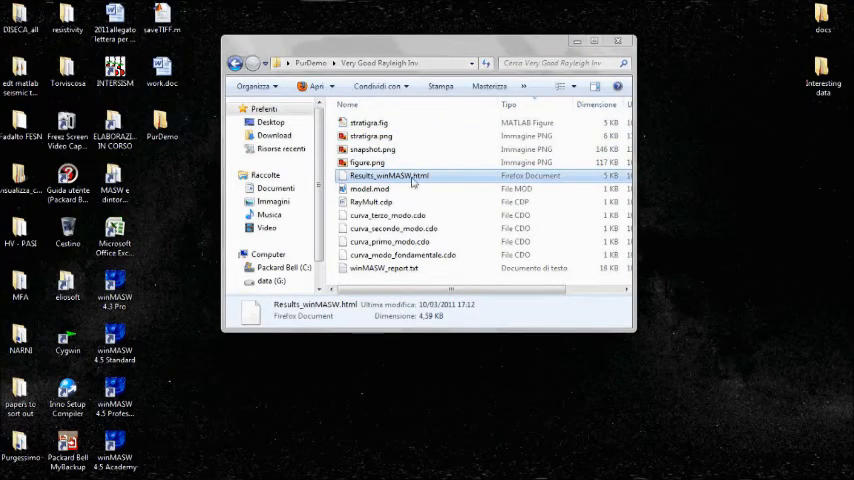
Open Results_winMASW.html in Firefox and scroll to the mean model's Vs and thickness values
{"action": "double_click", "coordinate": [388, 175]}
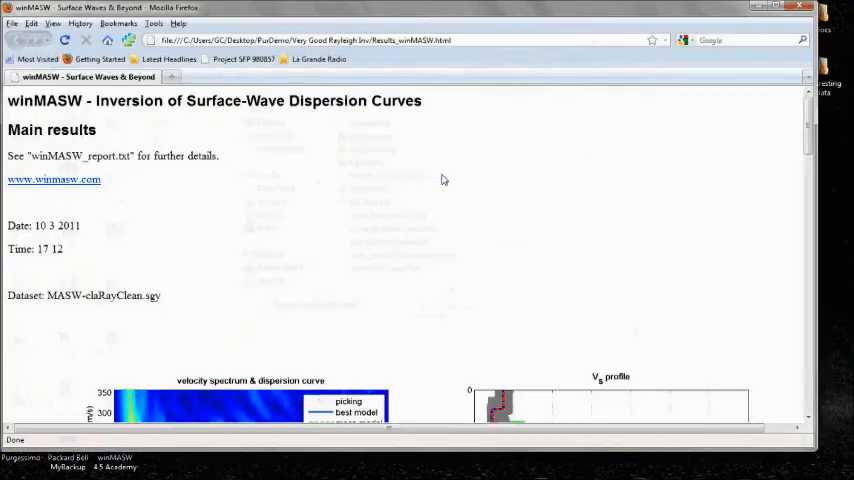
{"action": "scroll", "scroll_direction": "down", "scroll_amount": 3}
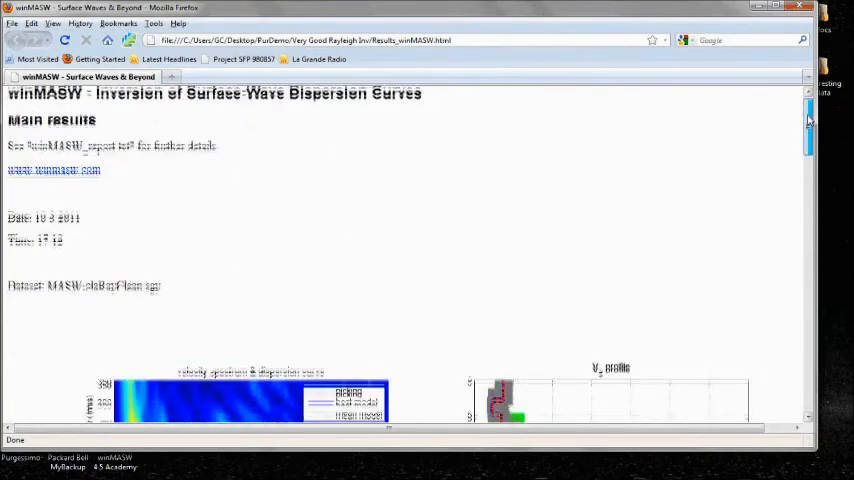
{"action": "scroll", "scroll_direction": "down", "scroll_amount": 3}
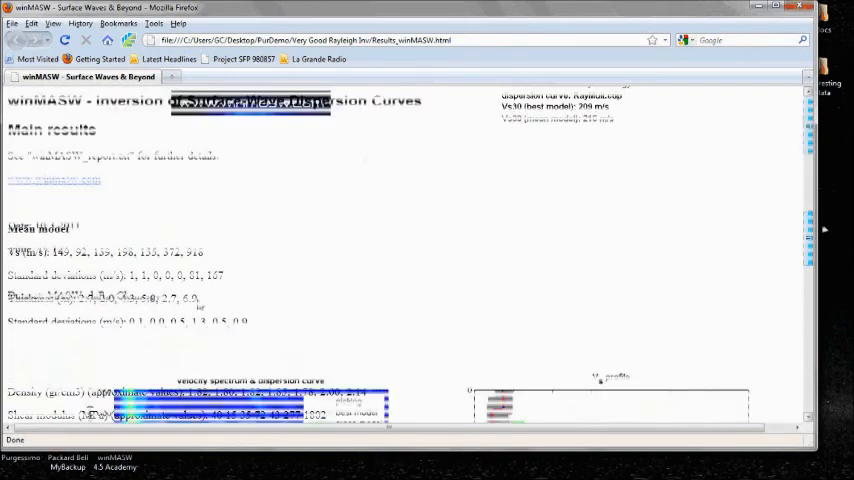
{"action": "scroll", "scroll_direction": "down", "scroll_amount": 3}
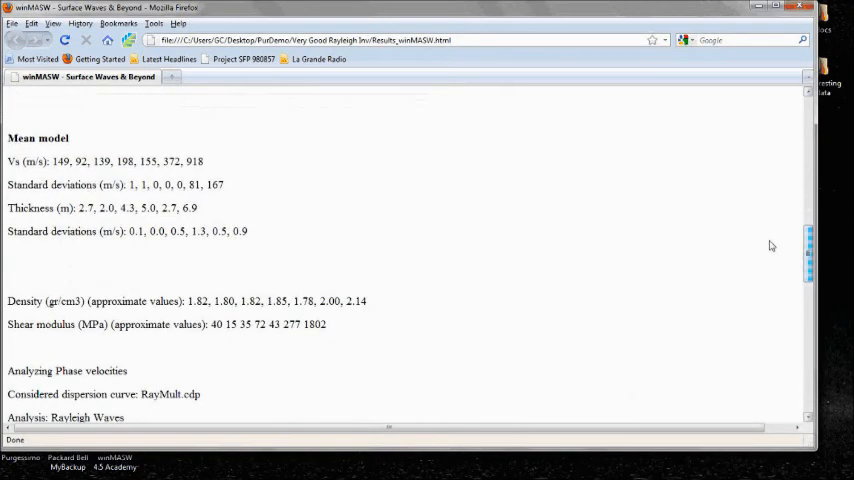